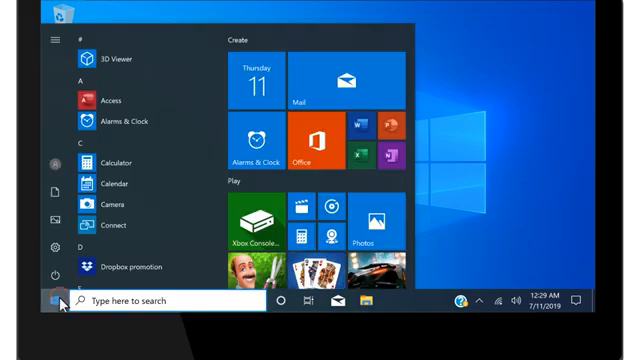
# - In Device Manager, enable 'Allow this device to wake the computer' for the HID Keyboard Device
pyautogui.write('Device Manager')
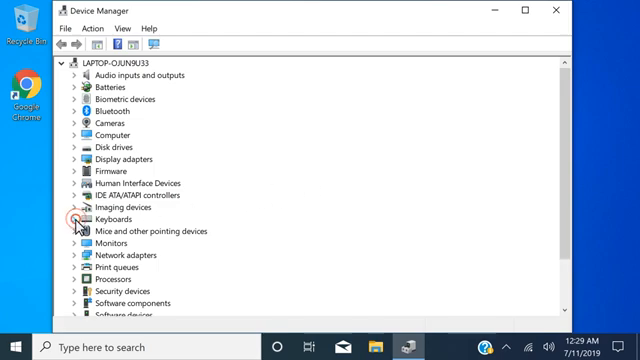
pyautogui.click(76, 218)
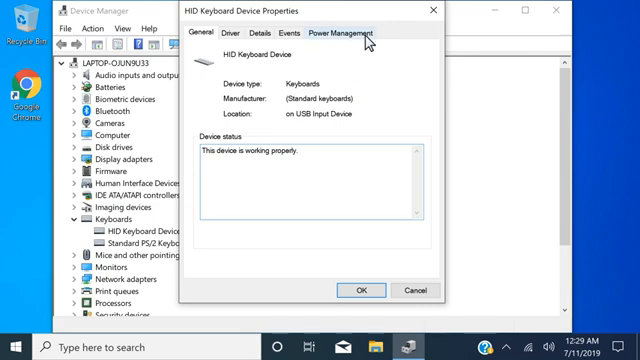
pyautogui.click(352, 30)
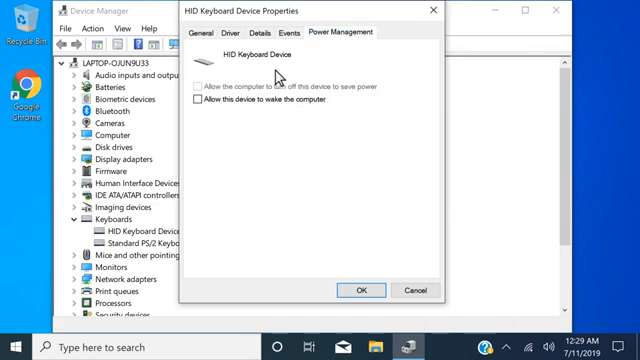
pyautogui.click(196, 100)
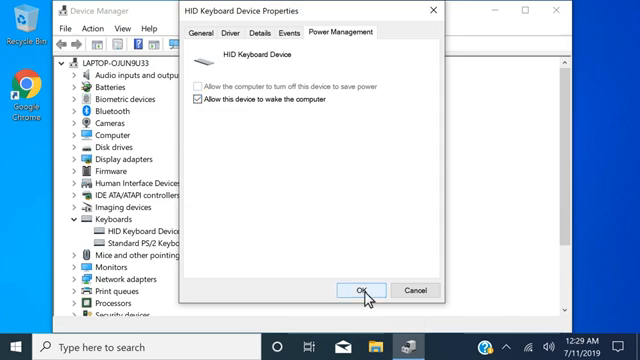
pyautogui.click(356, 288)
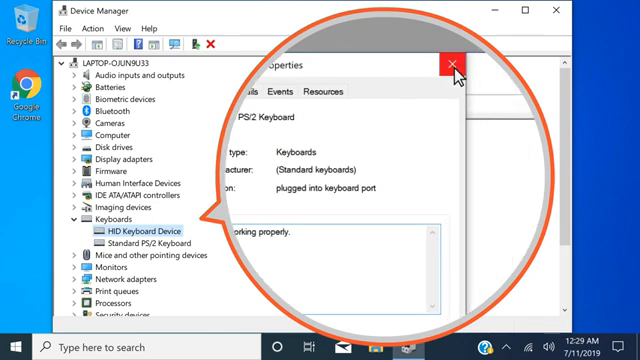
# - Close the PS/2 keyboard's properties and leave Device Manager
pyautogui.click(452, 64)
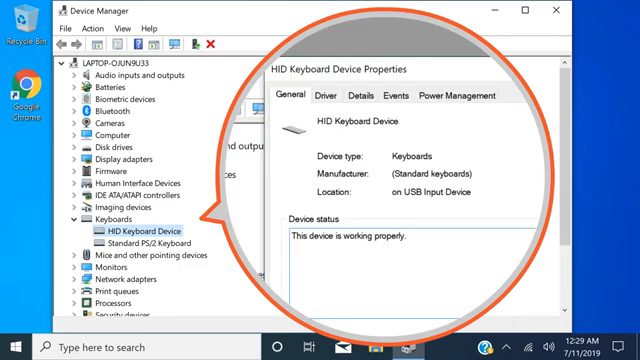
pyautogui.click(16, 338)
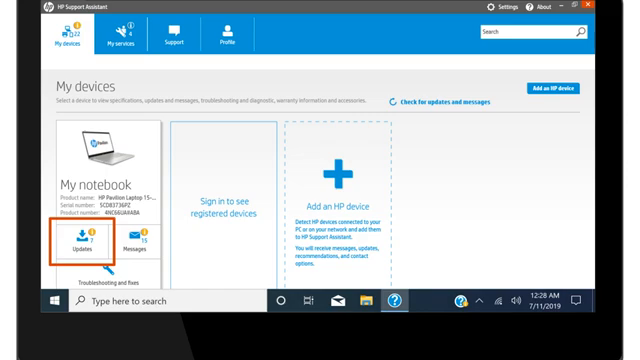
# - Start the Updates check for My notebook in HP Support Assistant
pyautogui.click(624, 10)
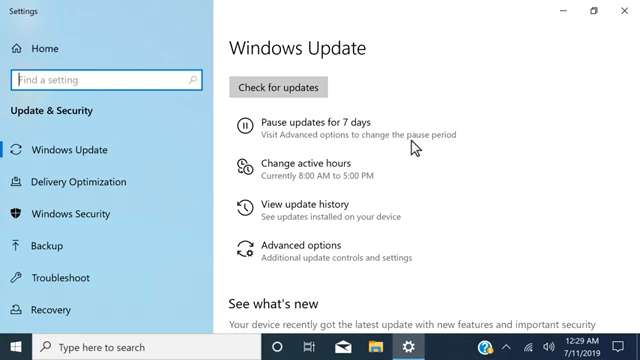
# - Run Check for updates in Windows Update and confirm the PC is up to date
pyautogui.click(284, 88)
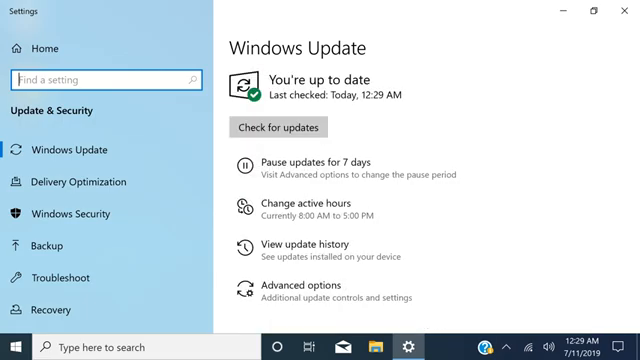
pyautogui.click(16, 340)
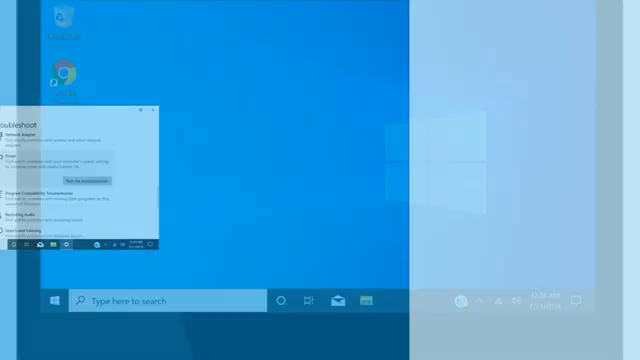
# - Find and open Troubleshoot settings from the Start search for 'troubleshoot settings'
pyautogui.click(50, 300)
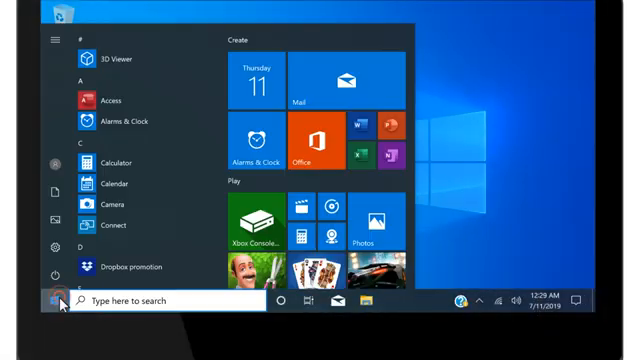
pyautogui.write('troubleshoot settings')
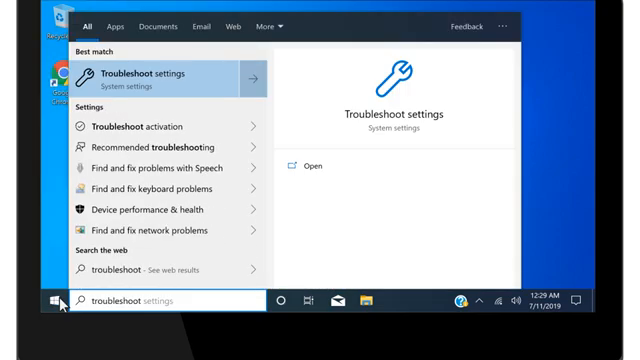
pyautogui.moveTo(176, 76)
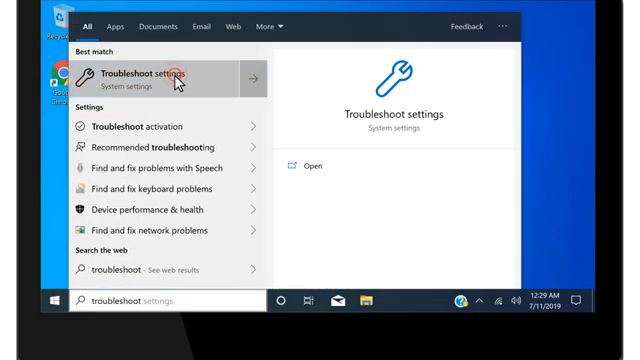
pyautogui.click(150, 80)
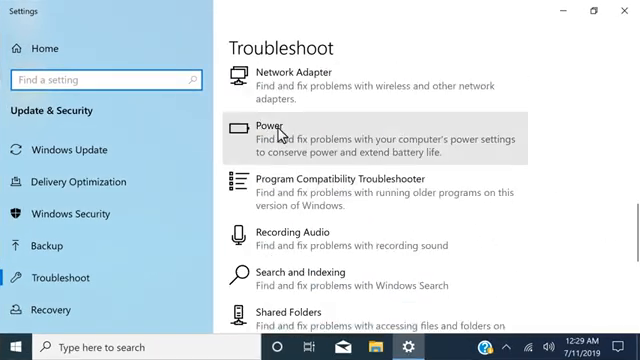
# - Run the Power troubleshooter, letting it fix display dimming and brightness, then close it
pyautogui.click(290, 136)
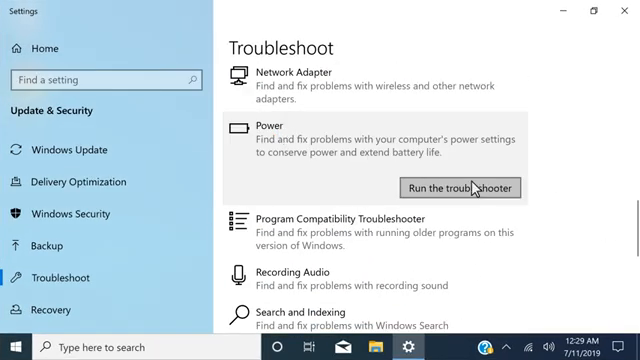
pyautogui.click(460, 188)
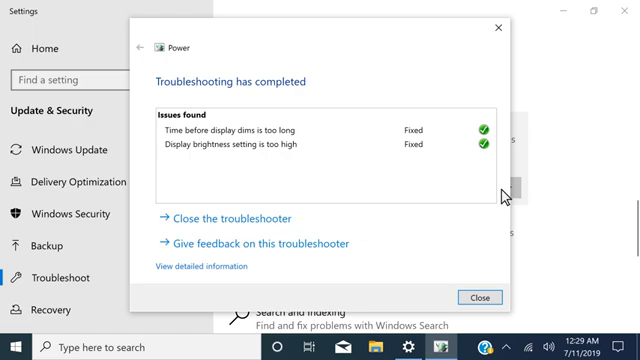
pyautogui.click(12, 338)
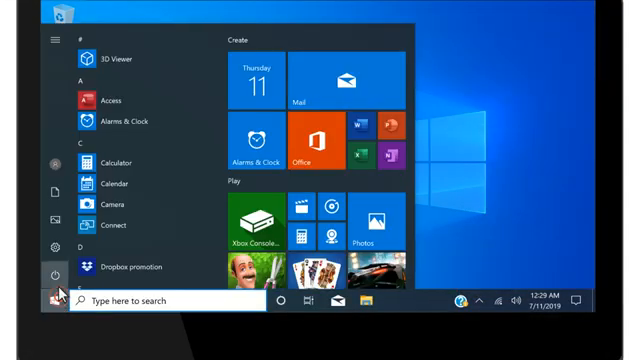